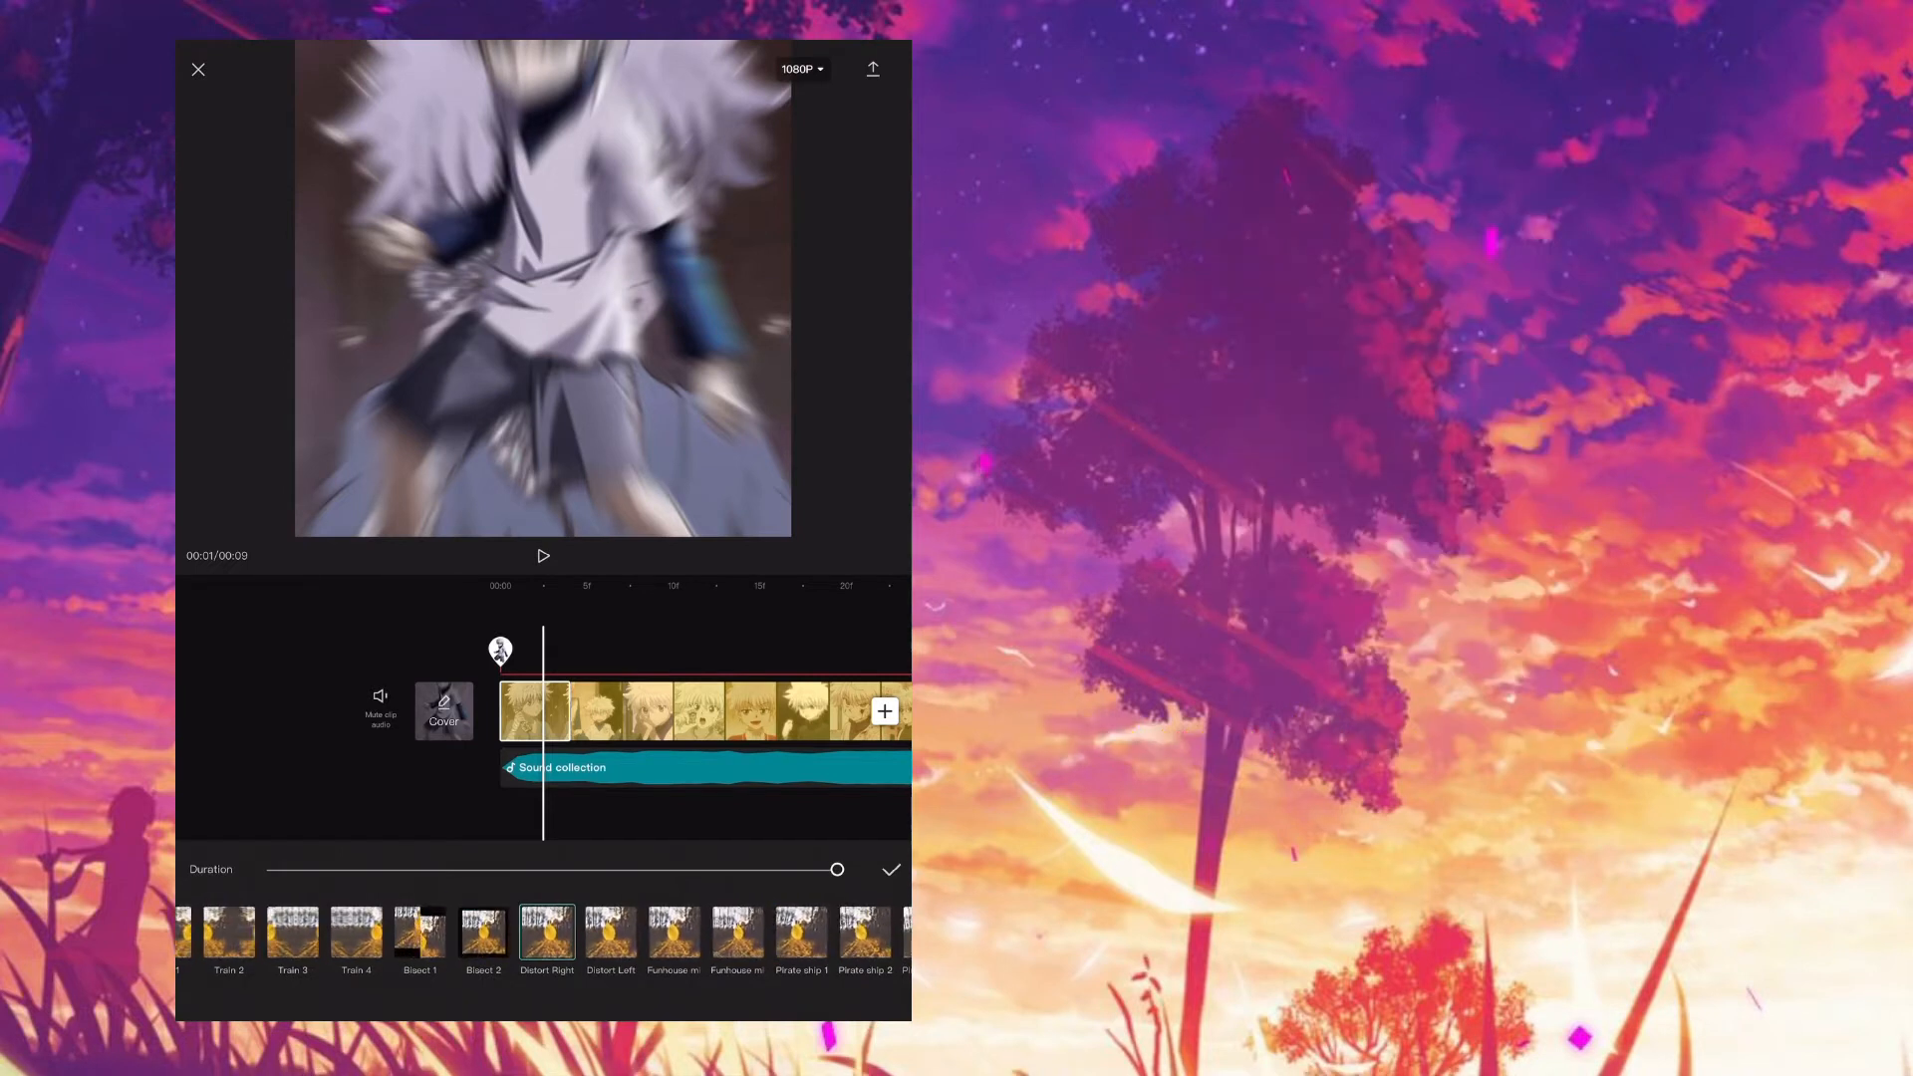
# Apply the Distort Right transition between the anime clips and close the picker.
pyautogui.click(891, 869)
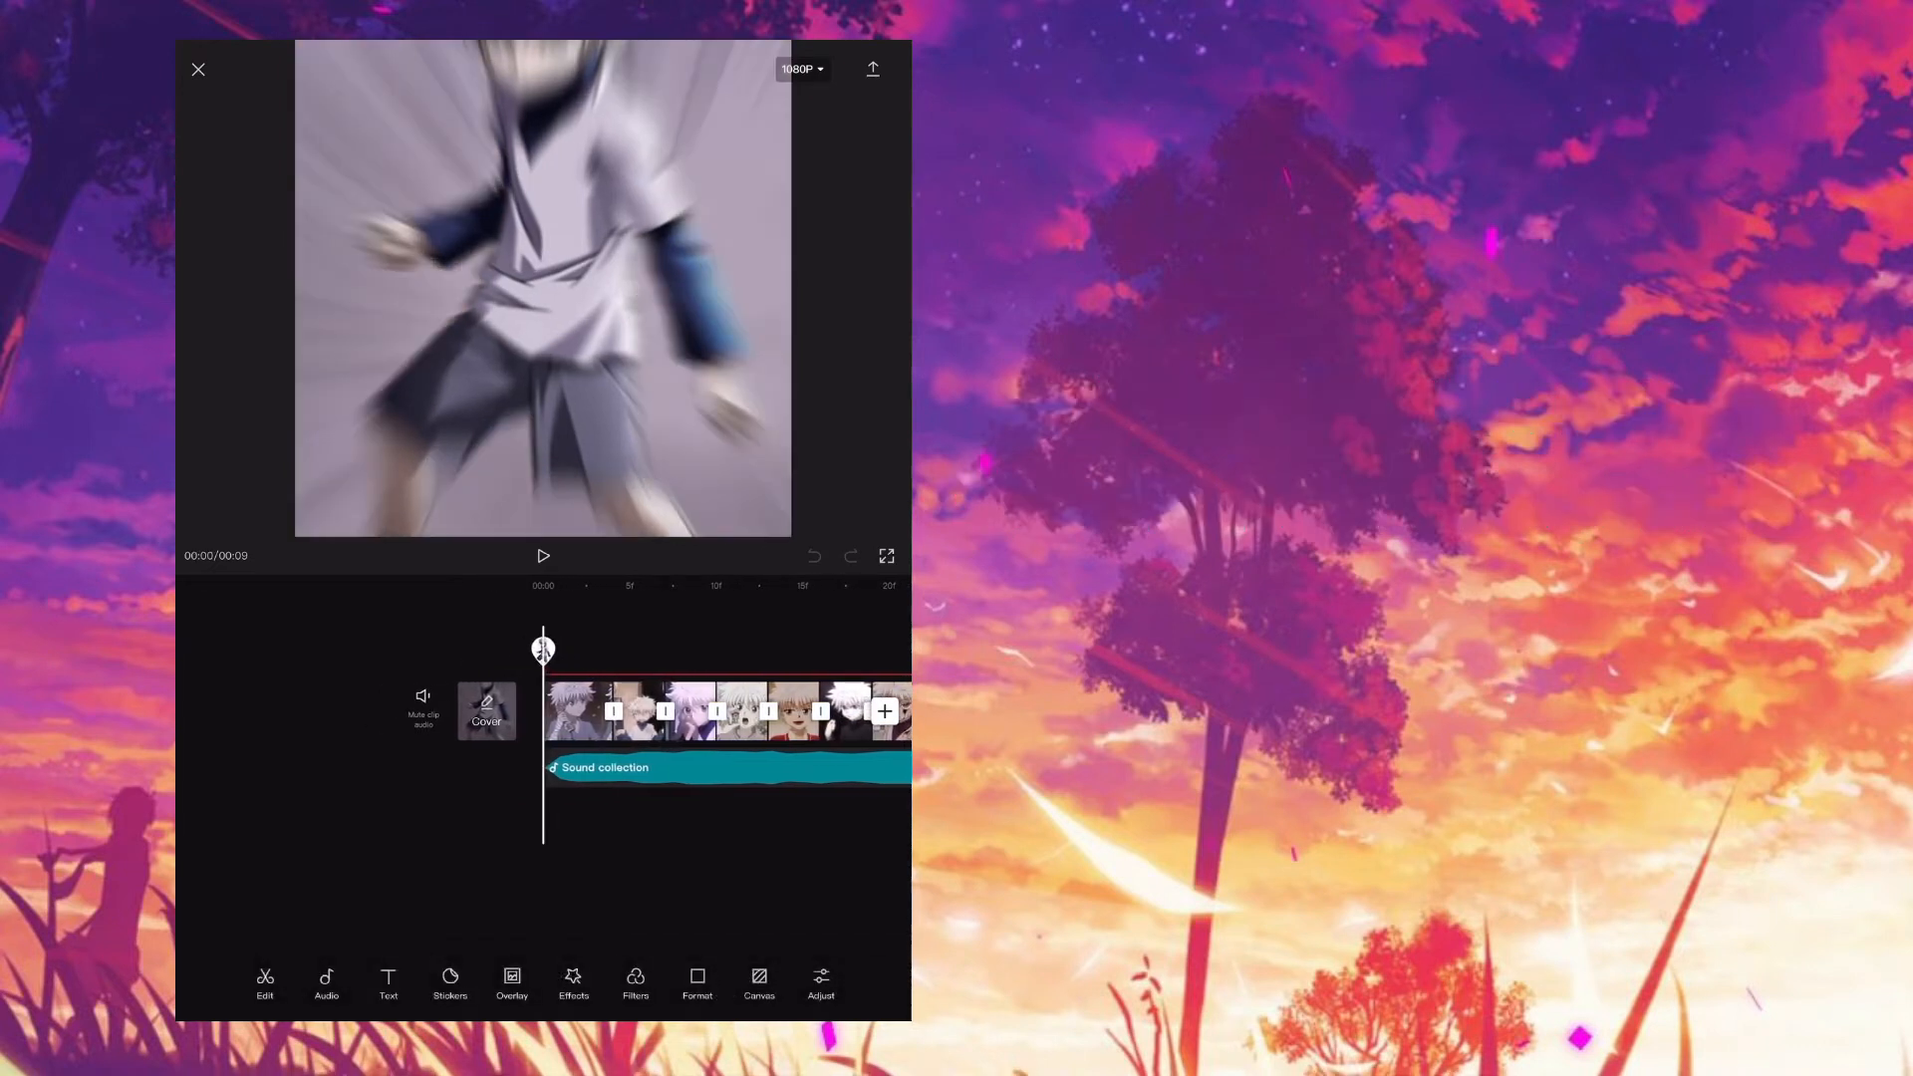
# Add an overlay video with a combo animation stretched to its full 8.9s duration.
pyautogui.click(511, 983)
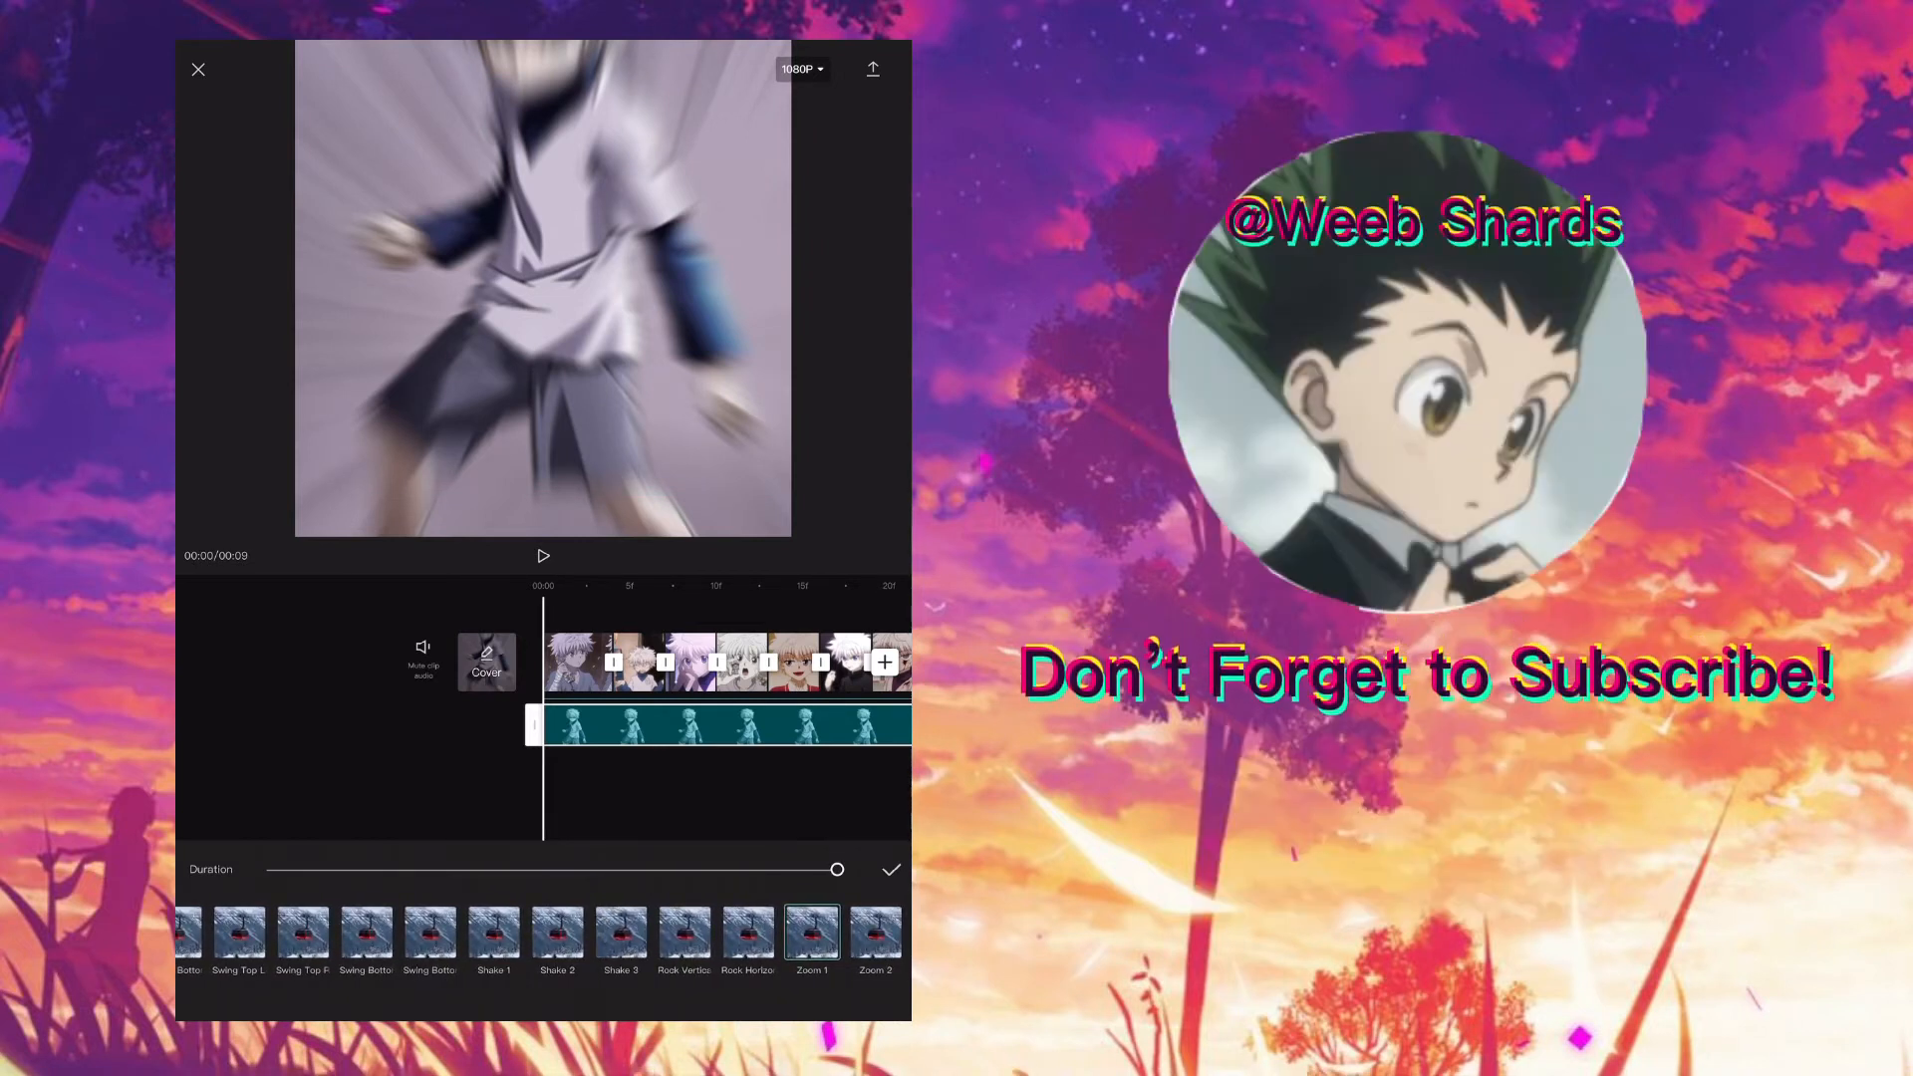
pyautogui.moveTo(836, 869); pyautogui.dragTo(838, 869)
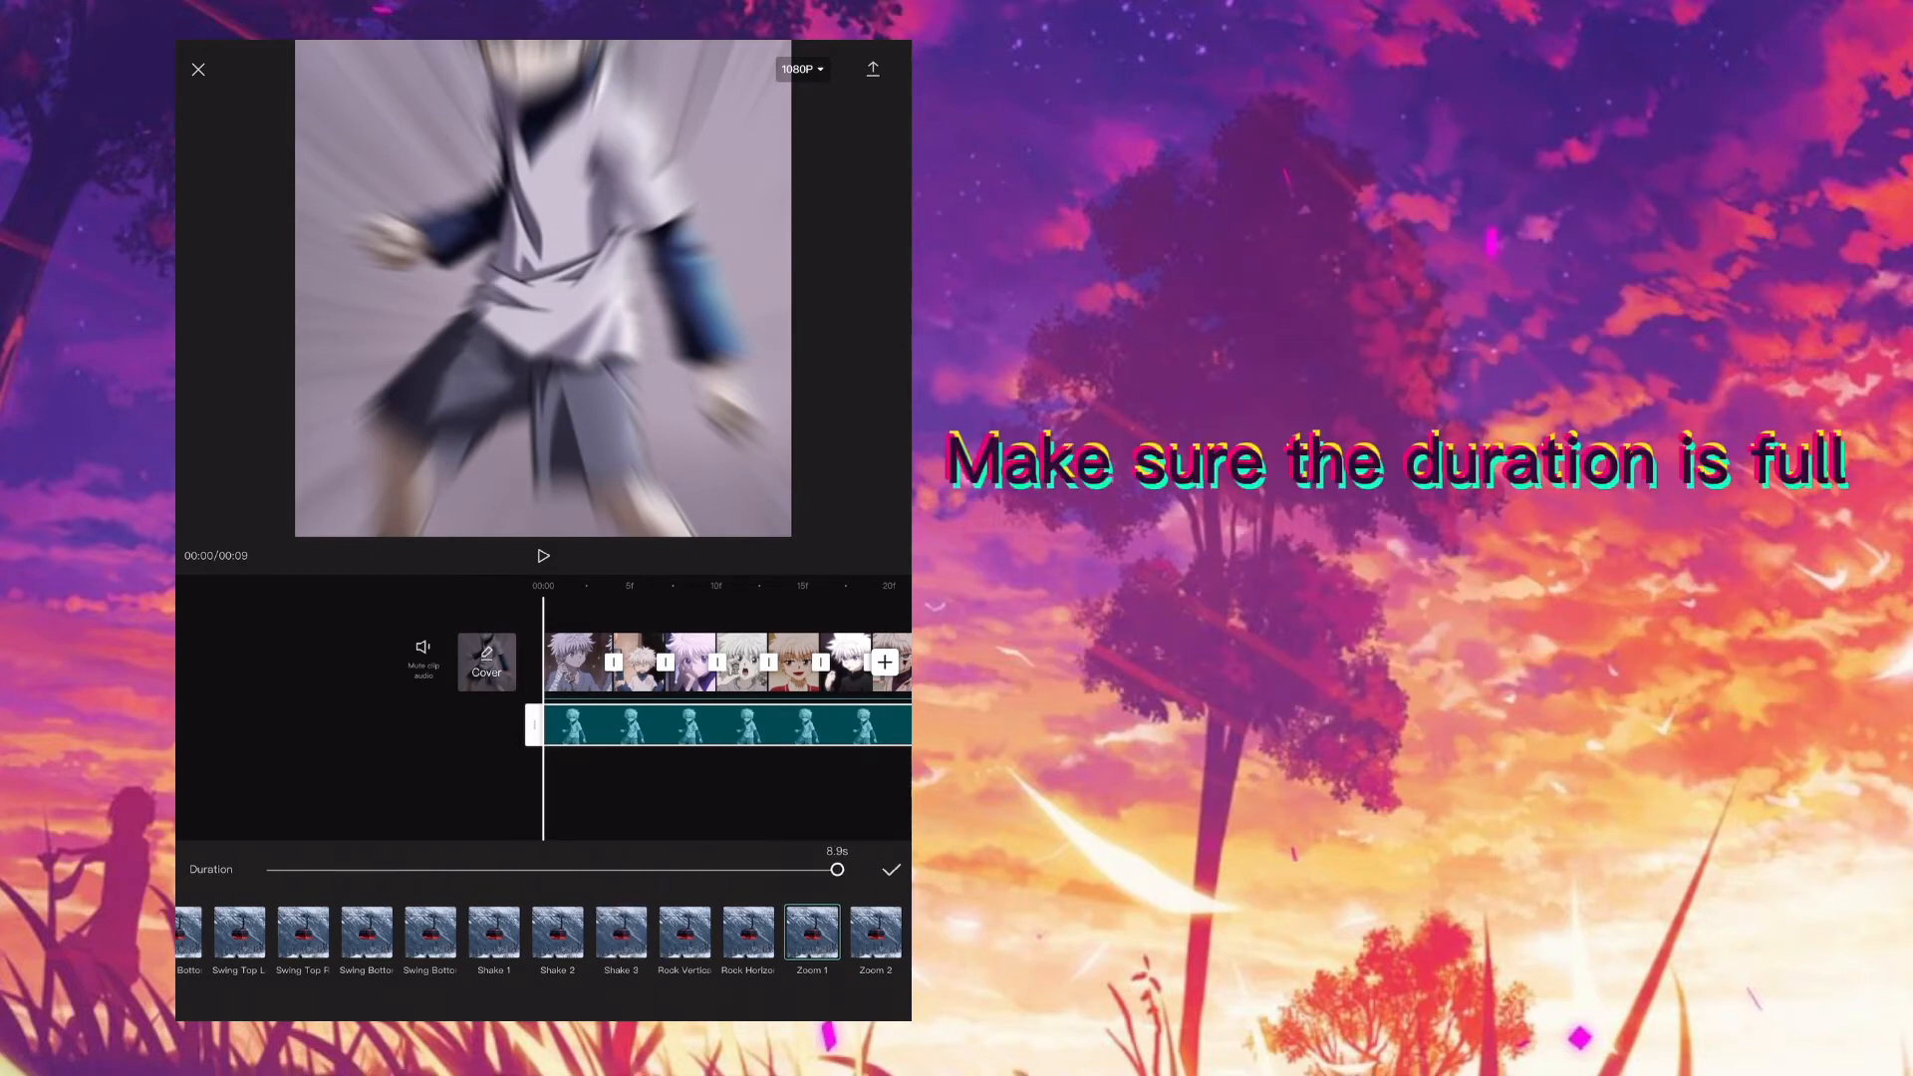
pyautogui.click(891, 869)
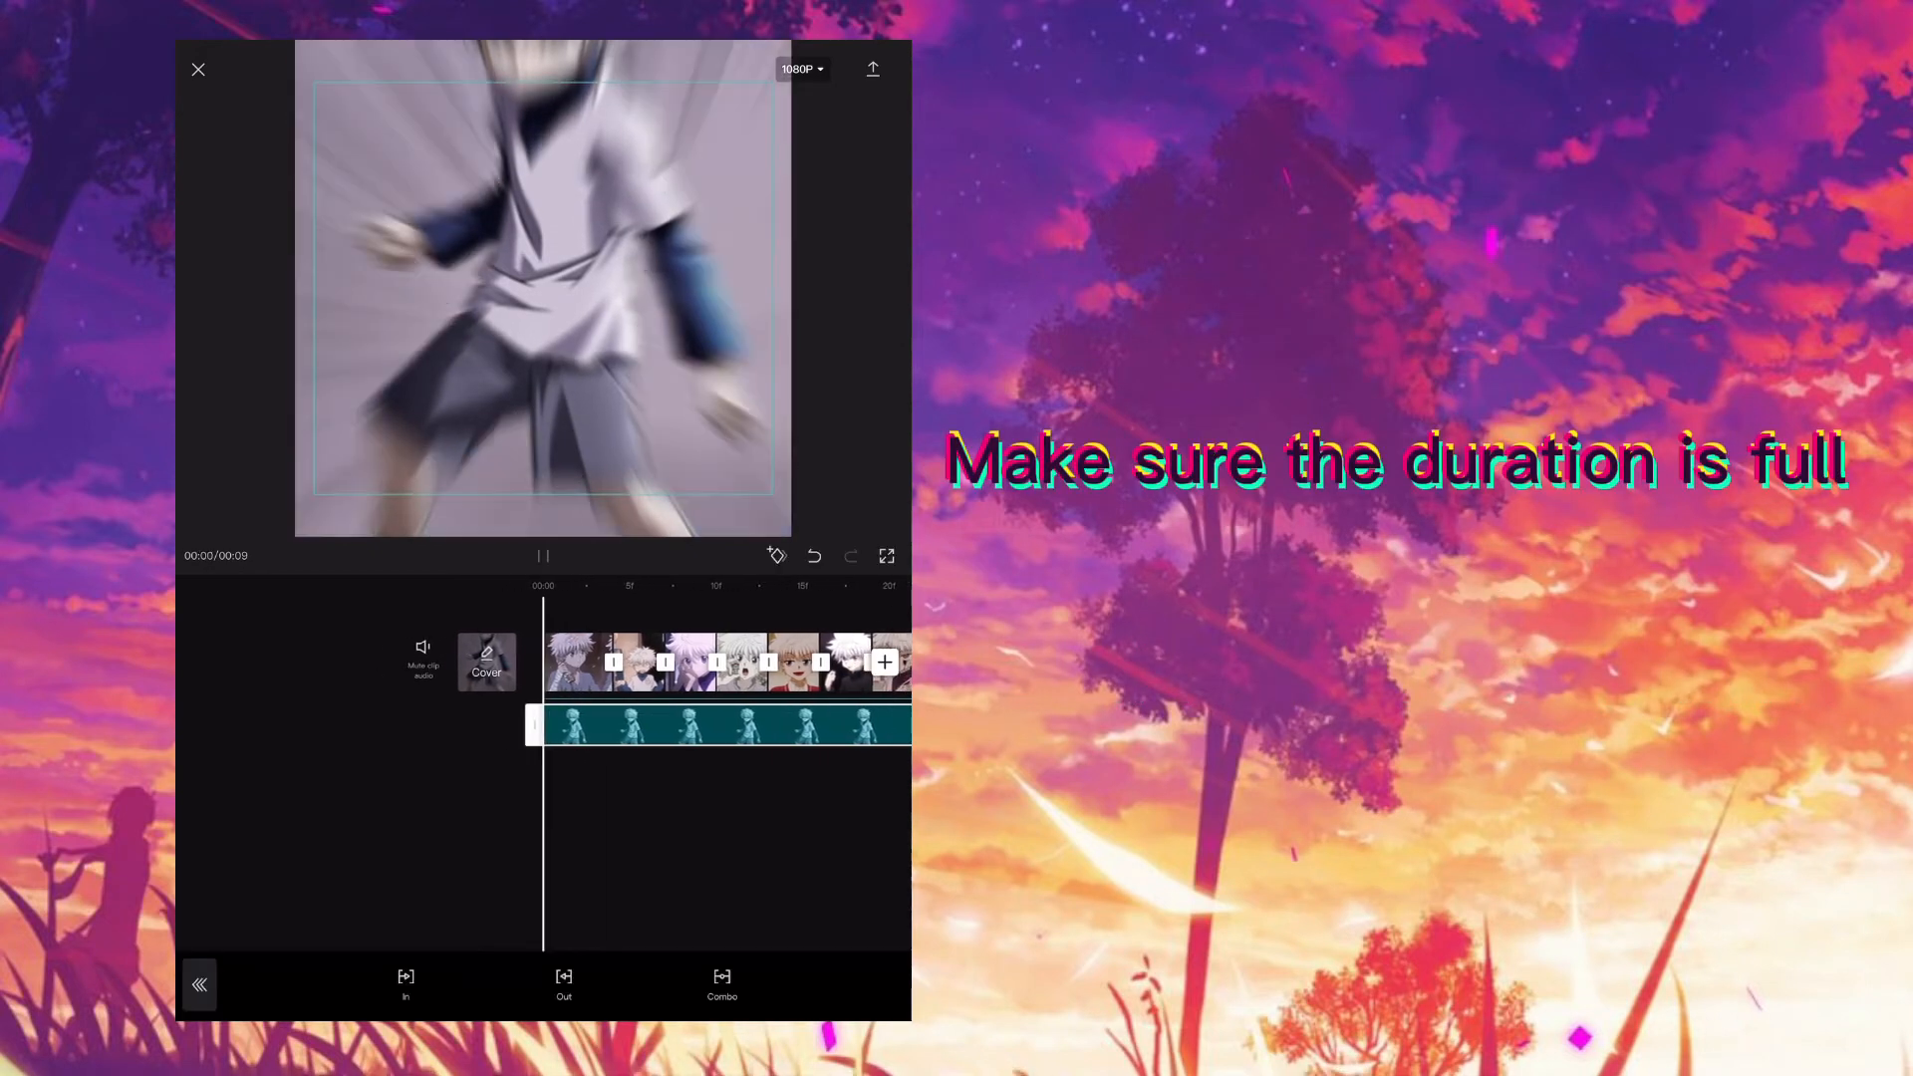